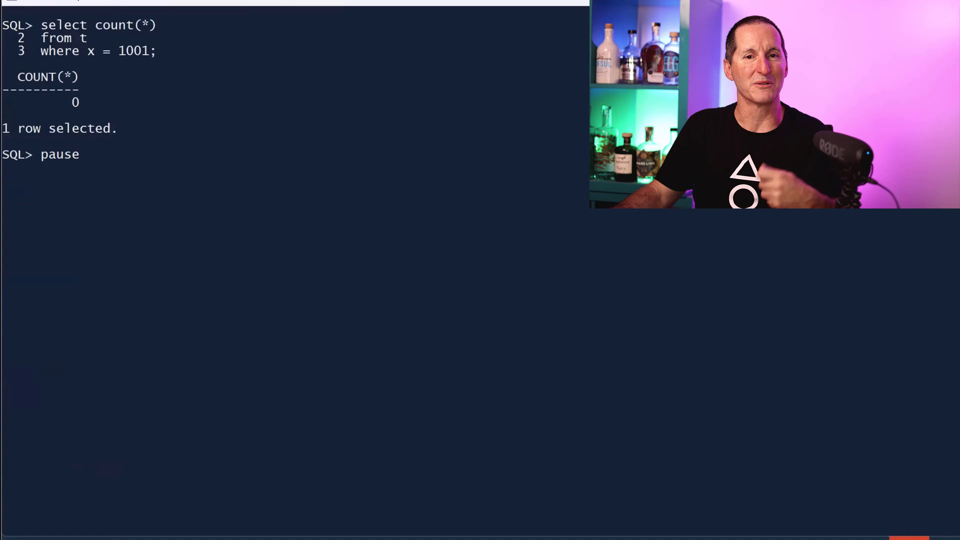
pyautogui.moveTo(150, 61)
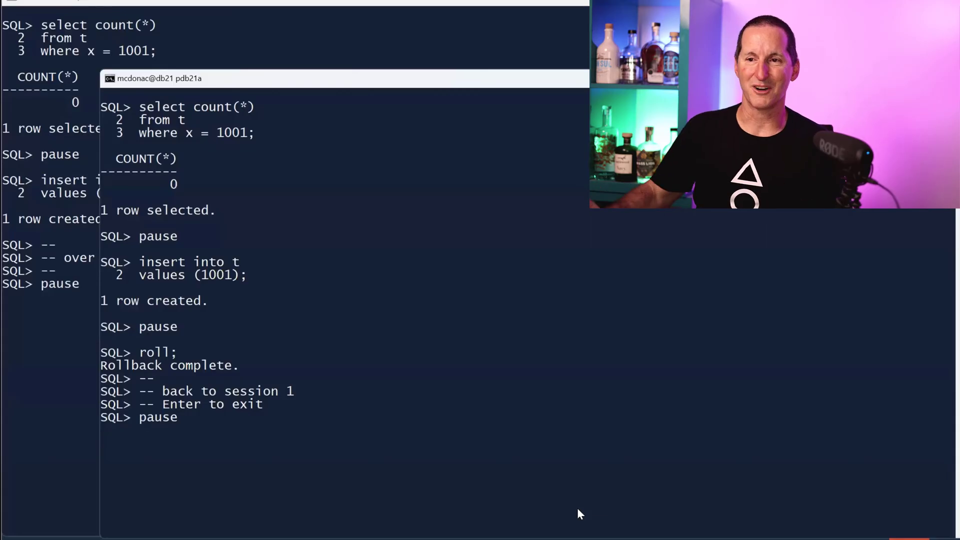
pyautogui.moveTo(67, 205)
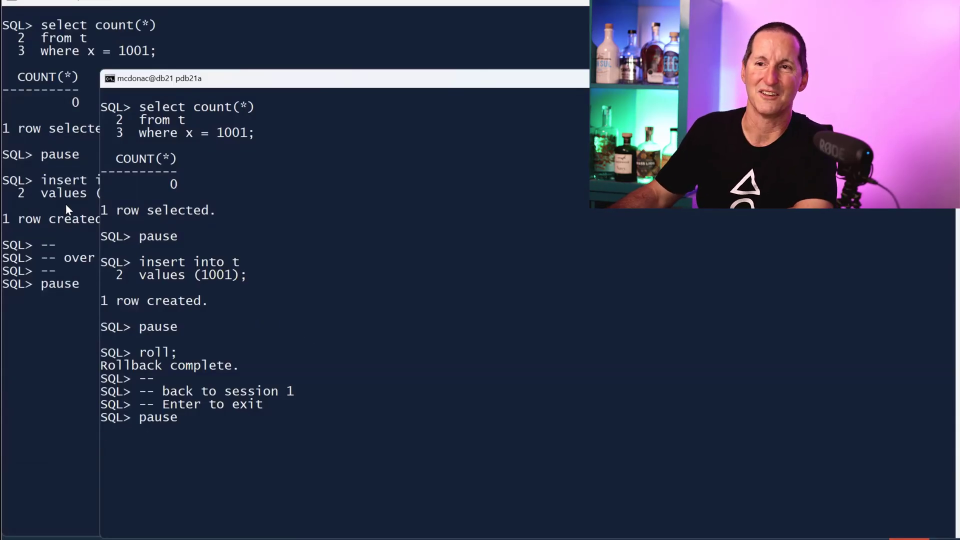
pyautogui.moveTo(224, 300)
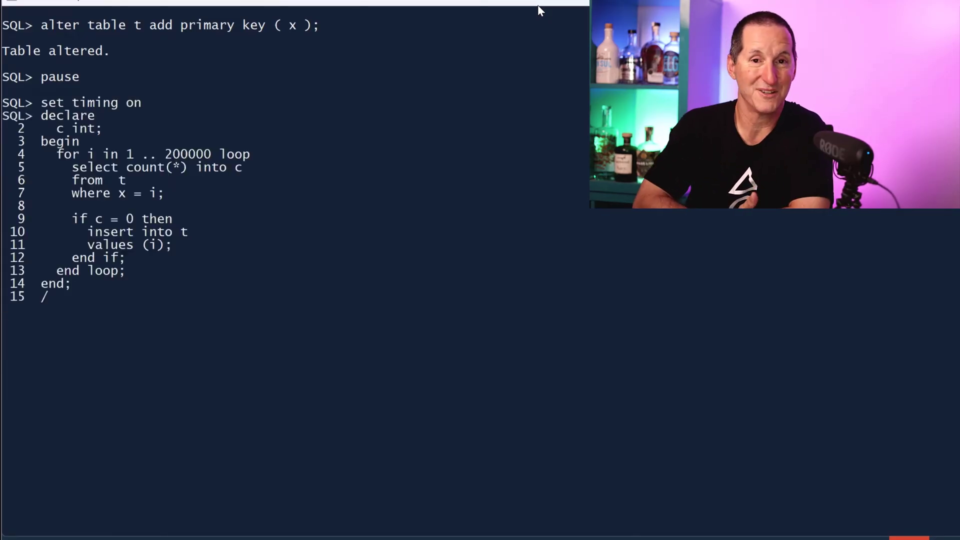
# - Run the timed count-then-insert loop over 200000 values, finishing in 4.69 seconds
pyautogui.press('Return')
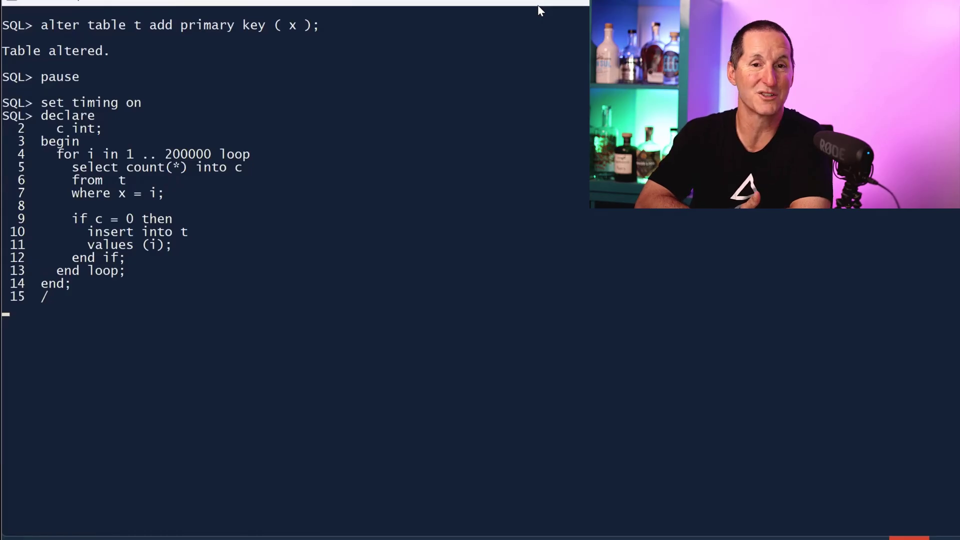
pyautogui.press('Return')
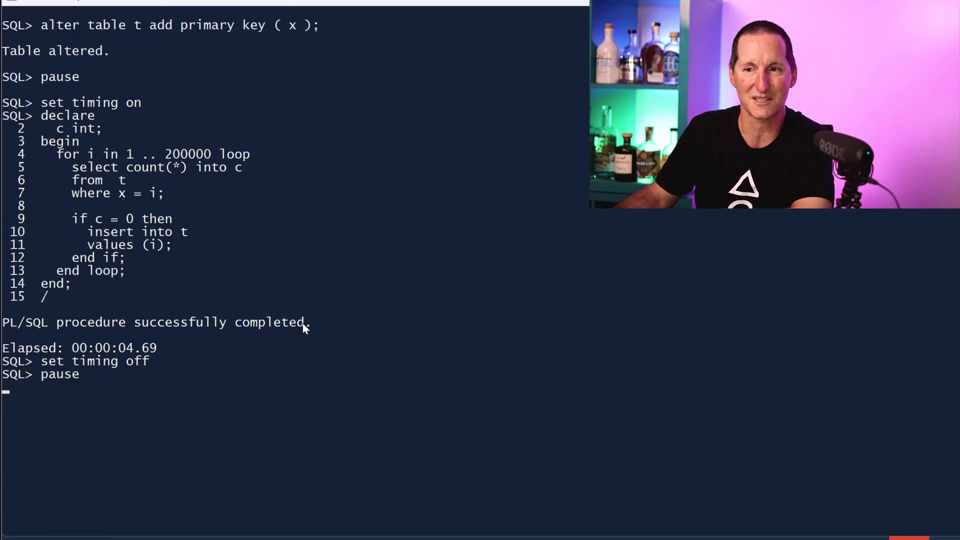
pyautogui.moveTo(462, 301)
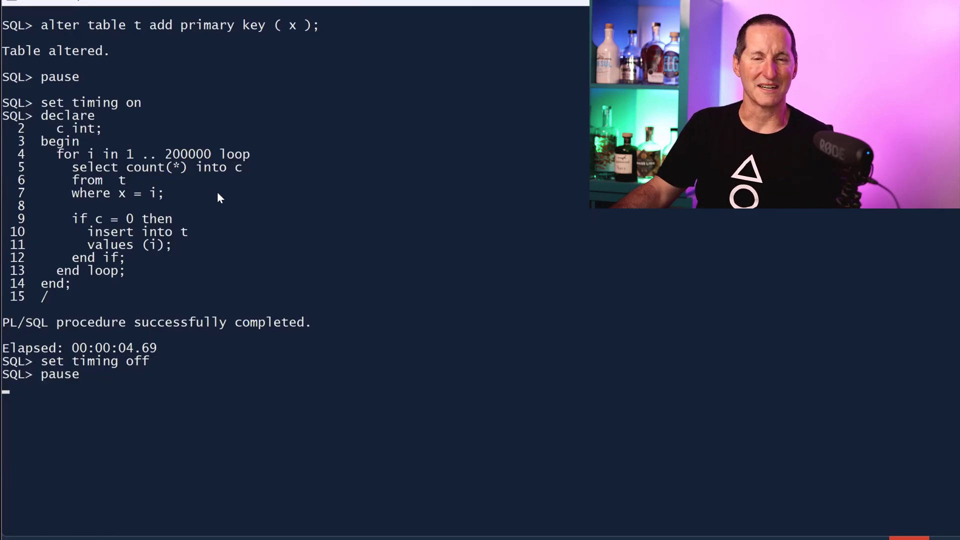
pyautogui.moveTo(76, 197)
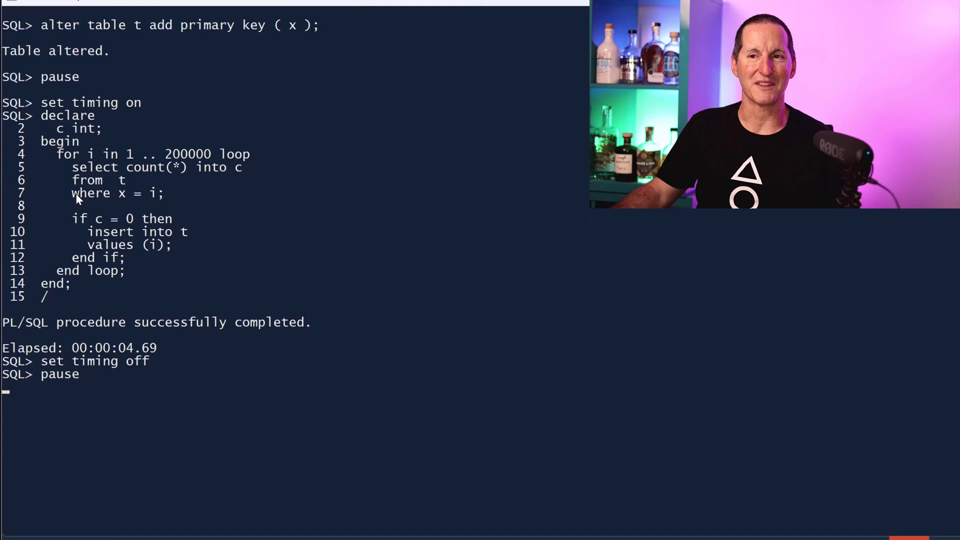
pyautogui.moveTo(335, 229)
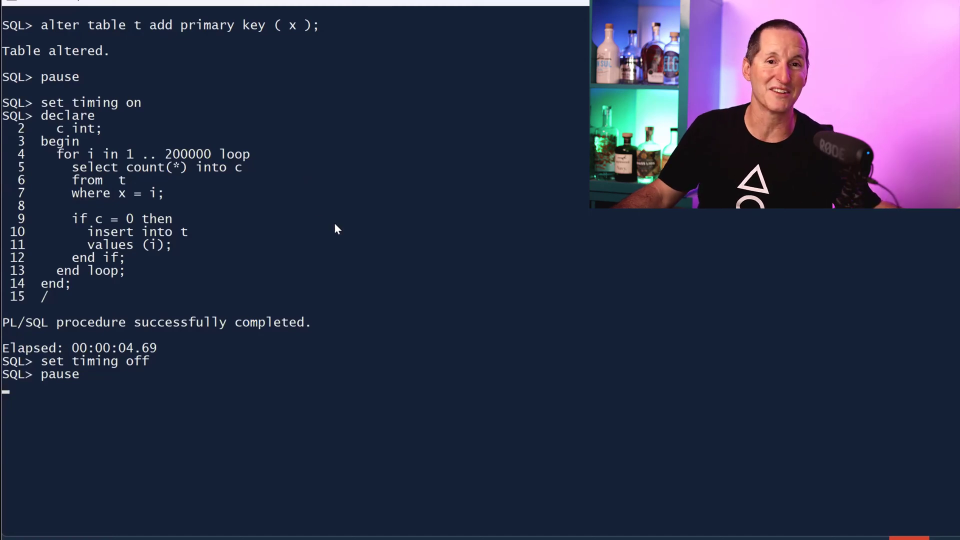
pyautogui.moveTo(203, 254)
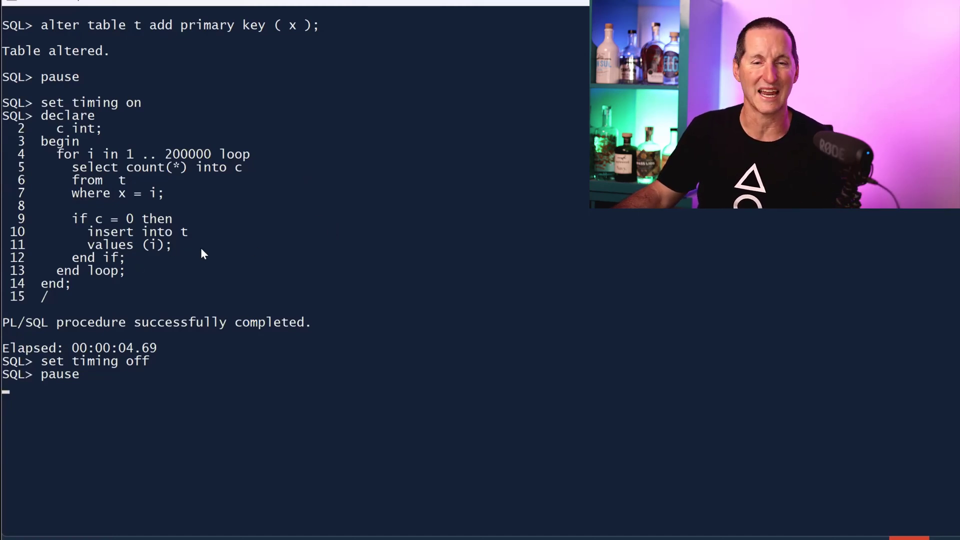
pyautogui.moveTo(104, 181)
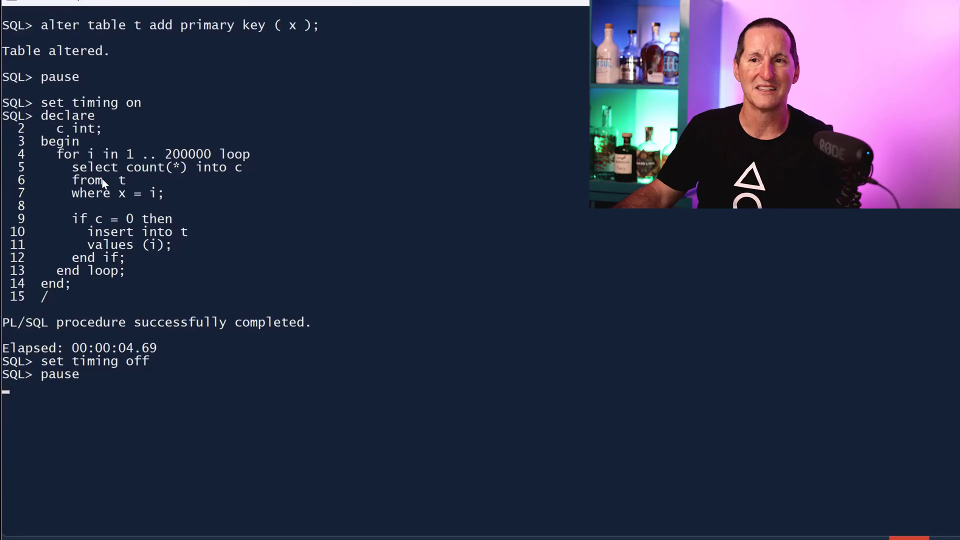
pyautogui.moveTo(493, 92)
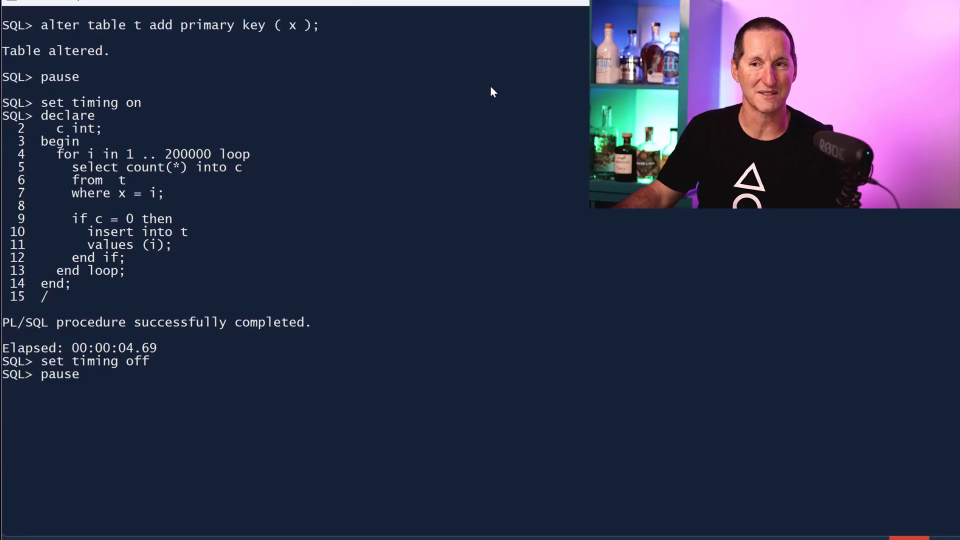
pyautogui.moveTo(494, 36)
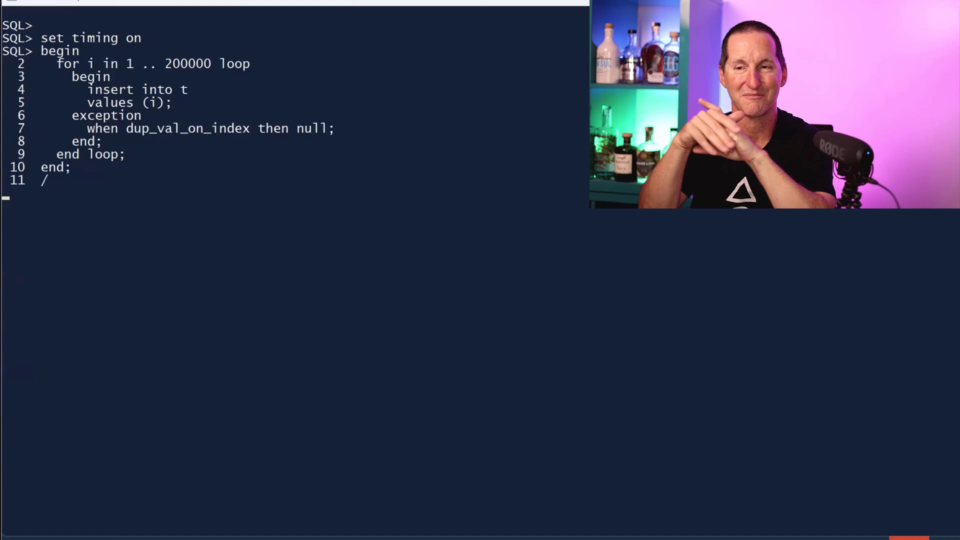
# - Run the dup_val_on_index insert loop, taking 20.19 seconds, and select a line of output
pyautogui.press('Return')
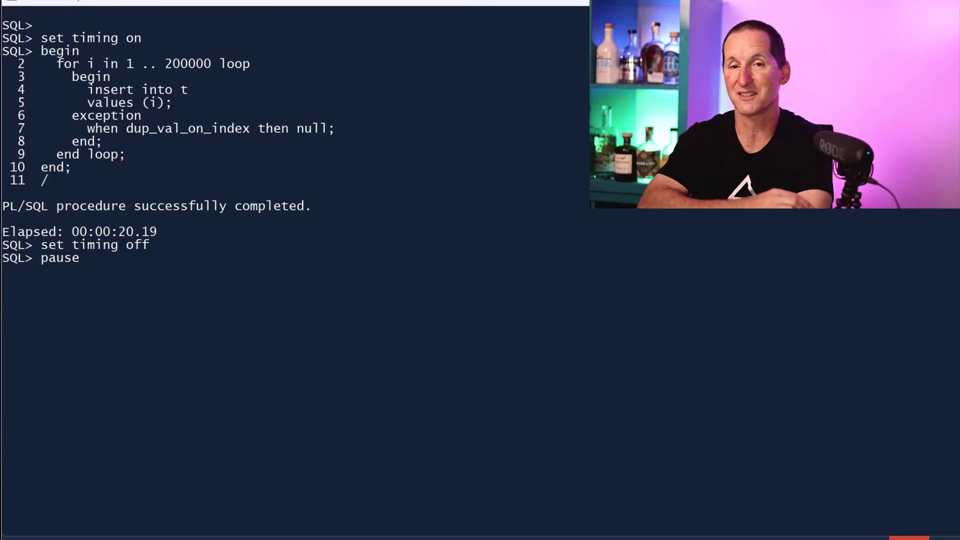
pyautogui.moveTo(71, 115); pyautogui.dragTo(335, 129)
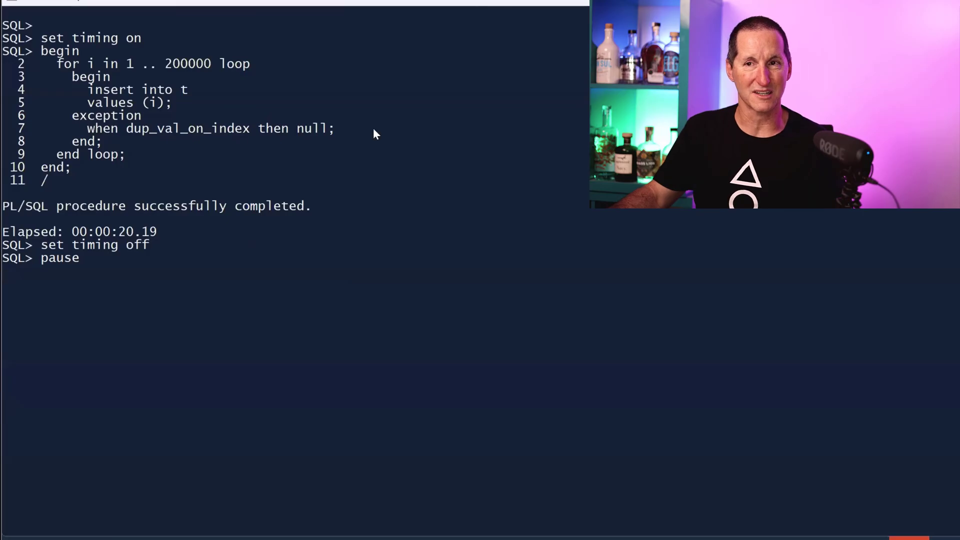
pyautogui.moveTo(337, 213)
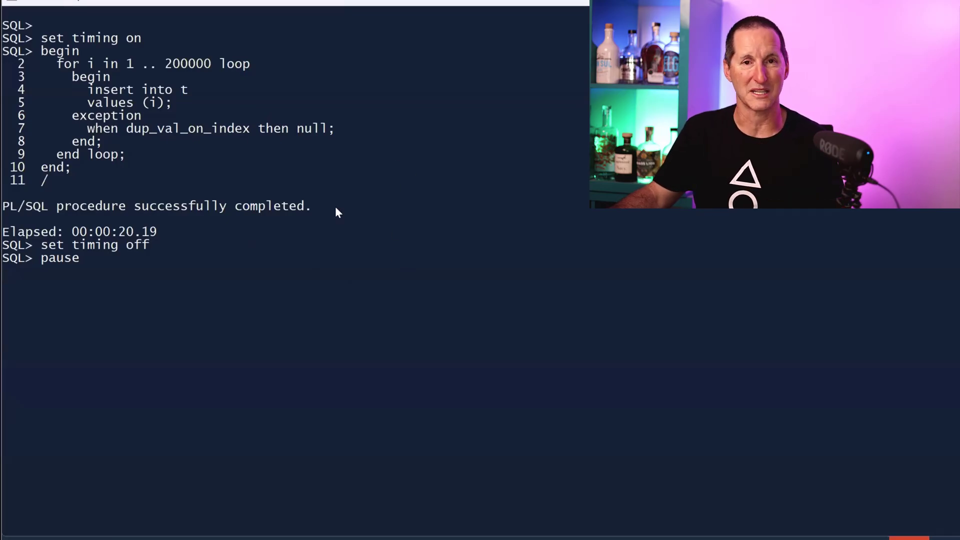
pyautogui.moveTo(69, 125)
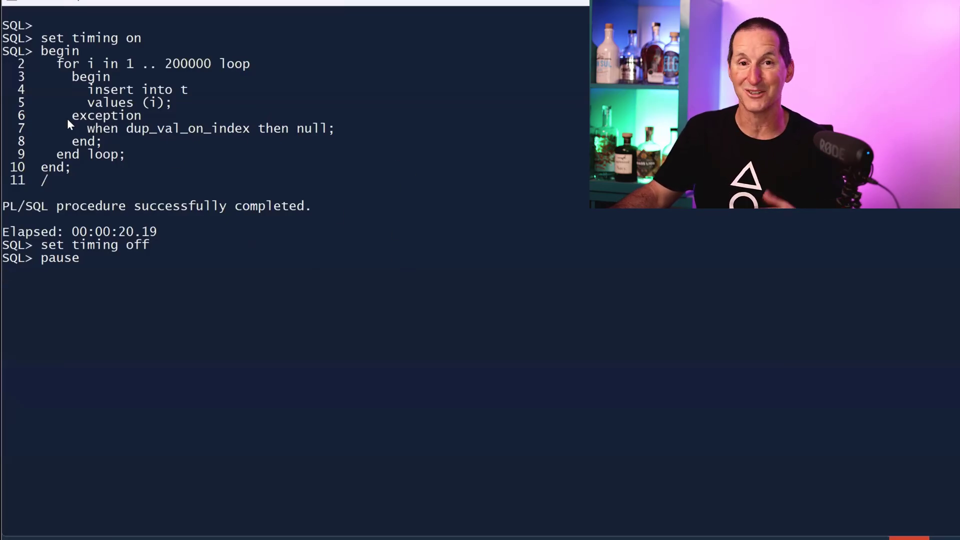
pyautogui.moveTo(484, 172)
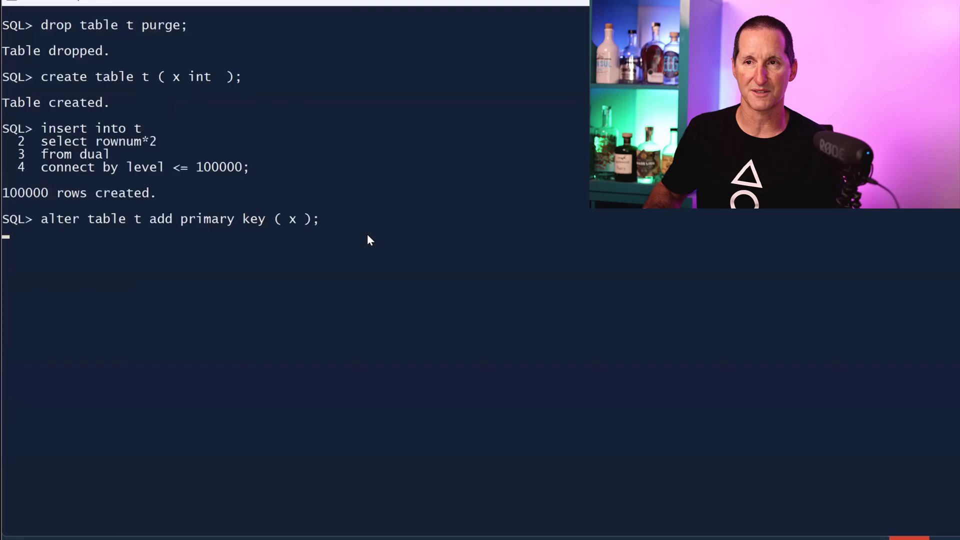
# - Run the INSERT ... WHERE NOT EXISTS loop, finishing in 3.88 seconds, and select a word
pyautogui.press('Return')
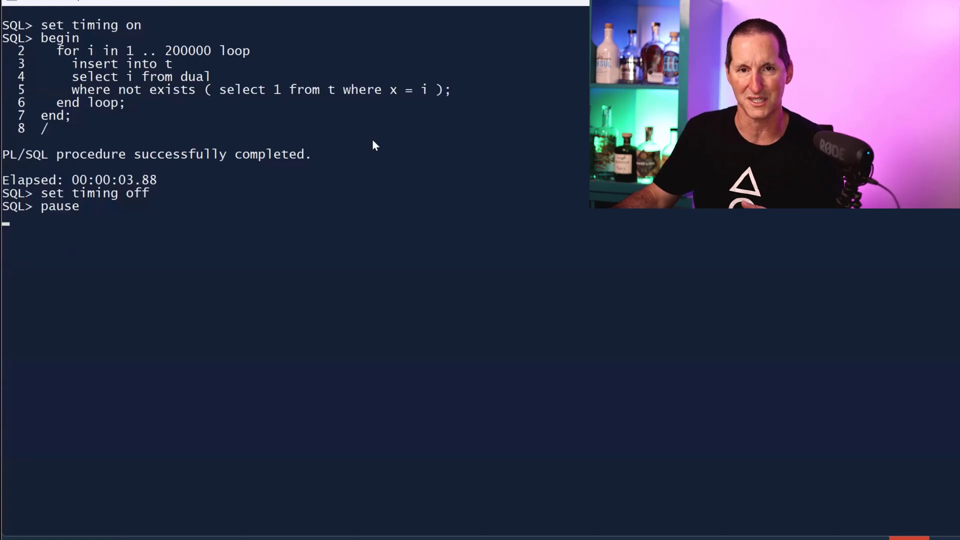
pyautogui.moveTo(123, 183)
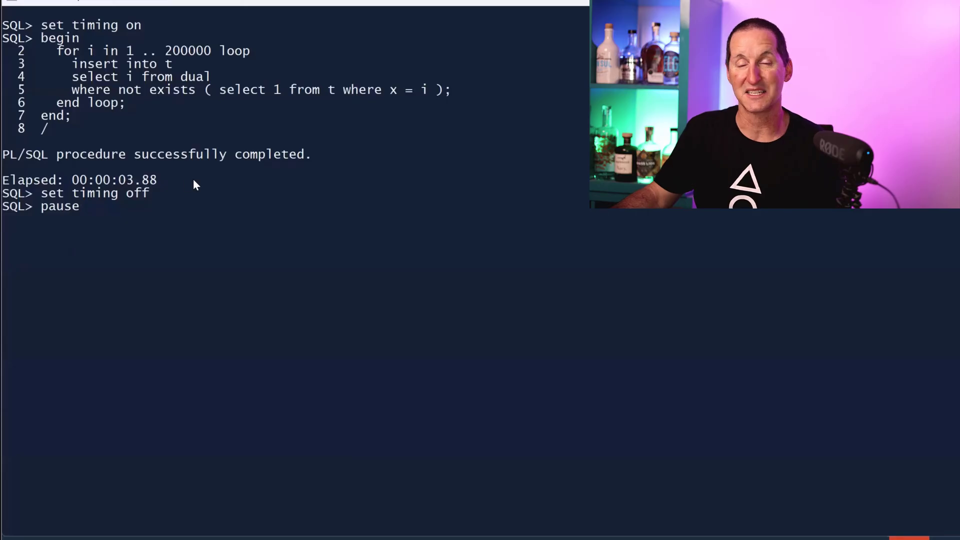
pyautogui.moveTo(198, 191)
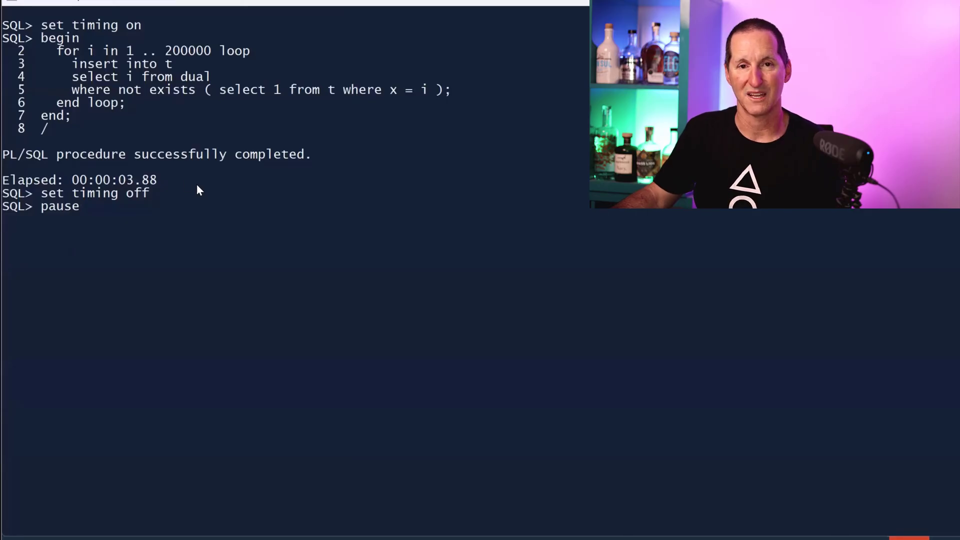
pyautogui.moveTo(300, 243)
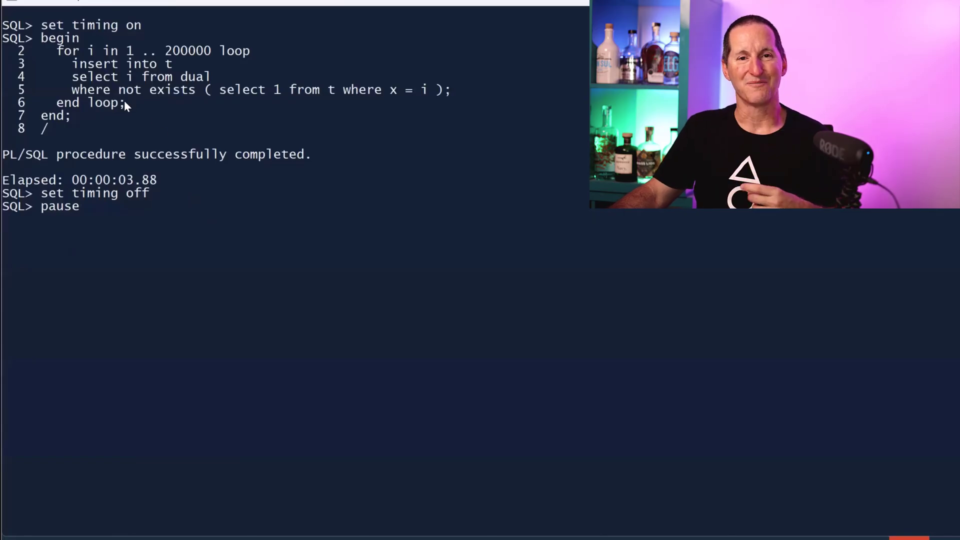
pyautogui.doubleClick(245, 90)
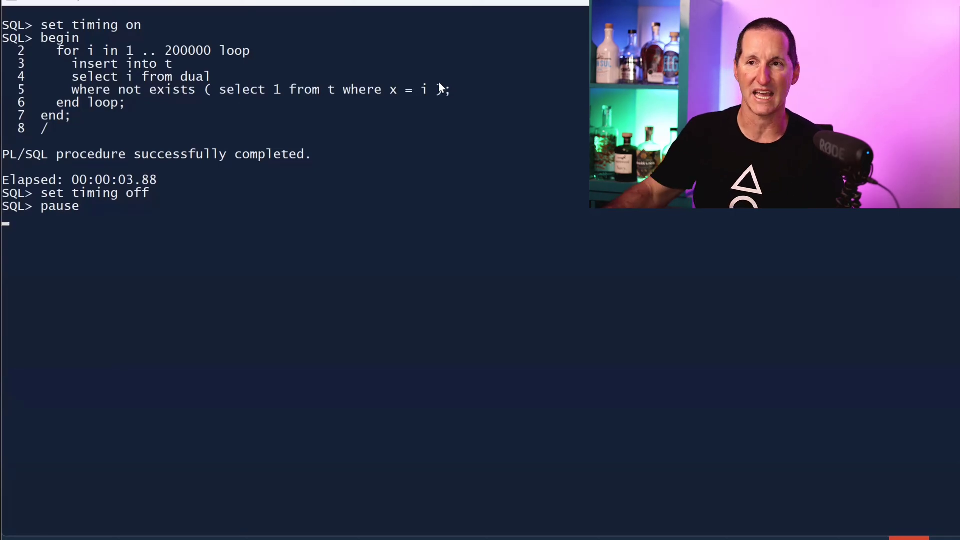
pyautogui.moveTo(325, 89)
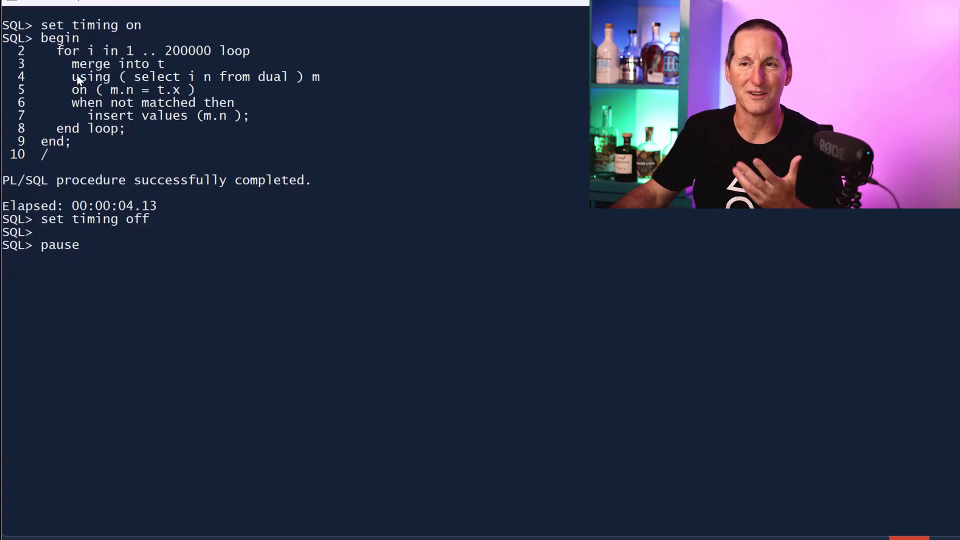
pyautogui.moveTo(445, 190)
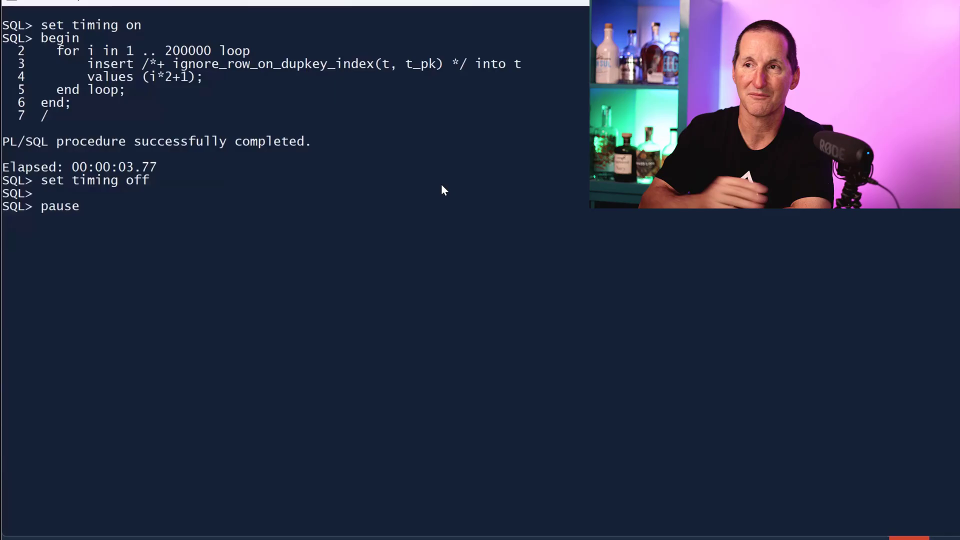
pyautogui.moveTo(386, 68)
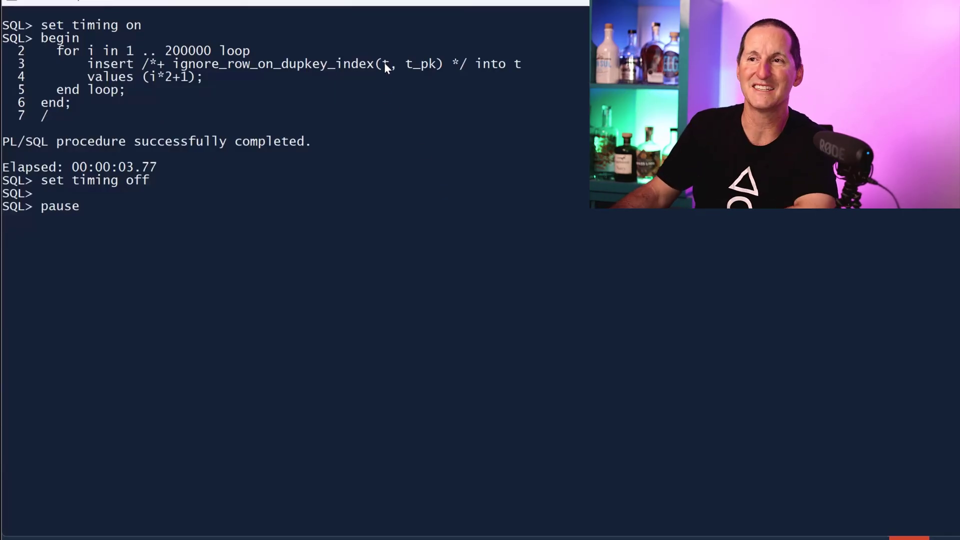
# - Highlight the ignore_row_on_dupkey_index hint name in the 3.77-second insert loop
pyautogui.doubleClick(421, 63)
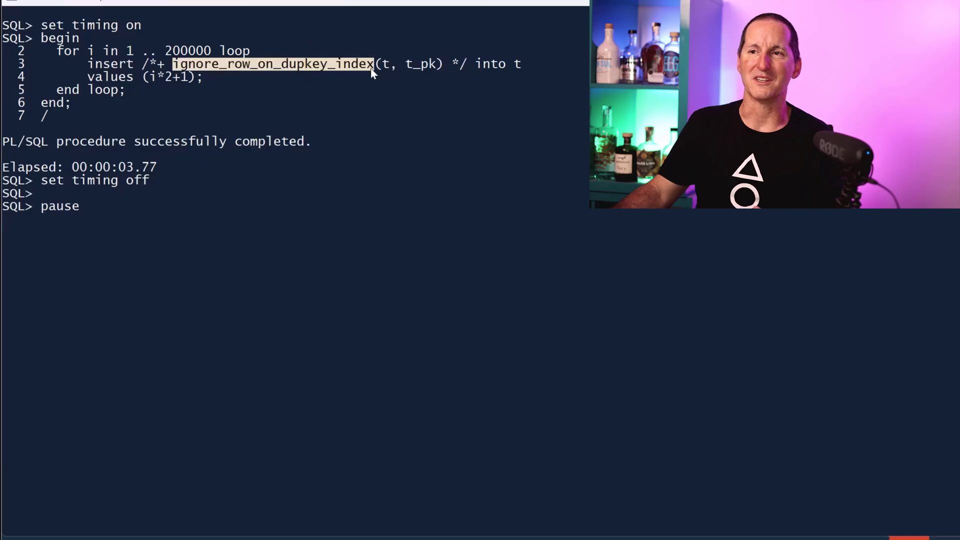
pyautogui.moveTo(393, 110)
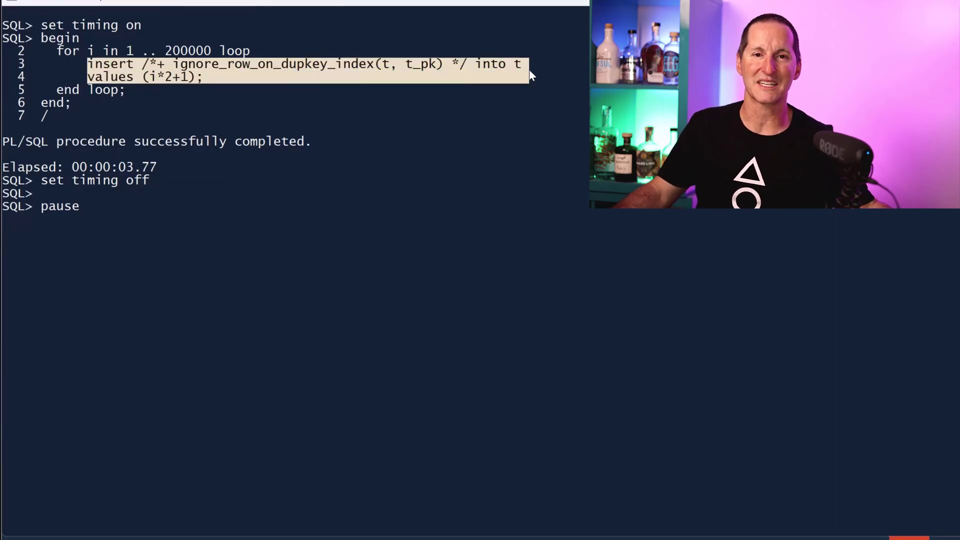
pyautogui.moveTo(258, 129)
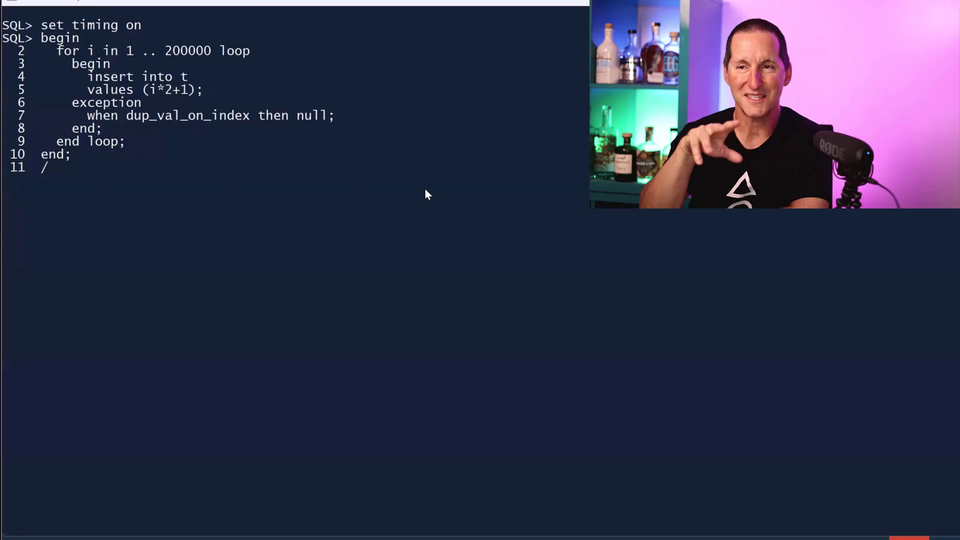
# - Run the per-row dup_val_on_index loop and highlight its 00:00:04.17 time and inner block
pyautogui.press('Return')
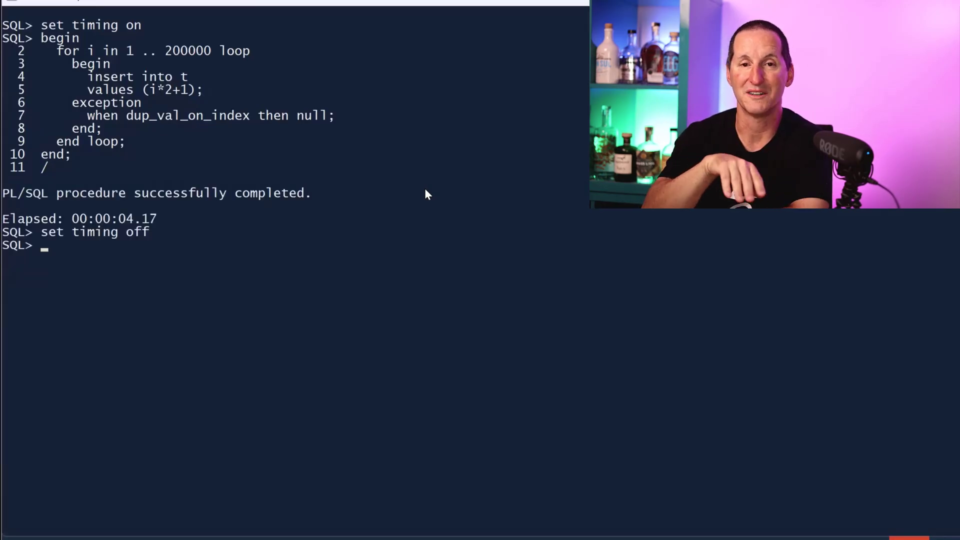
pyautogui.moveTo(147, 92)
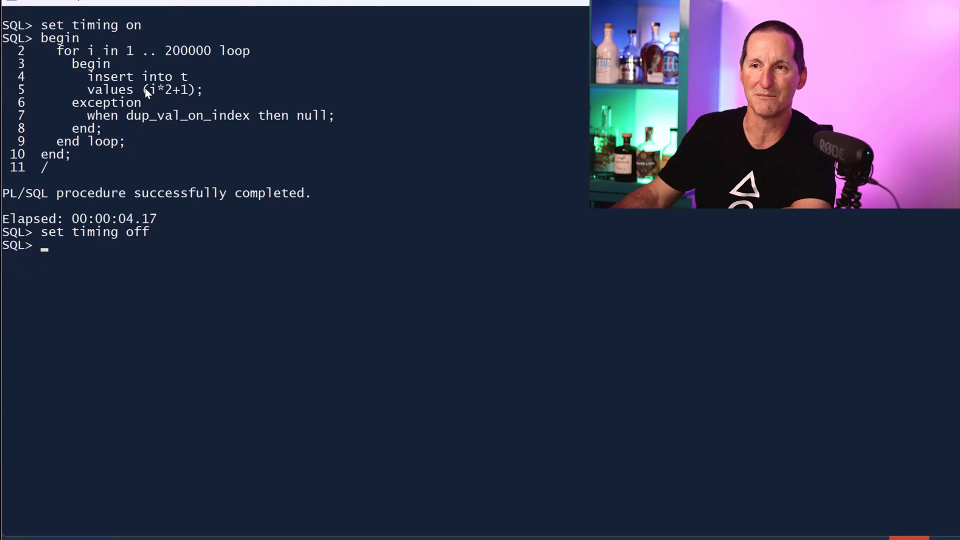
pyautogui.moveTo(71, 102); pyautogui.dragTo(341, 115)
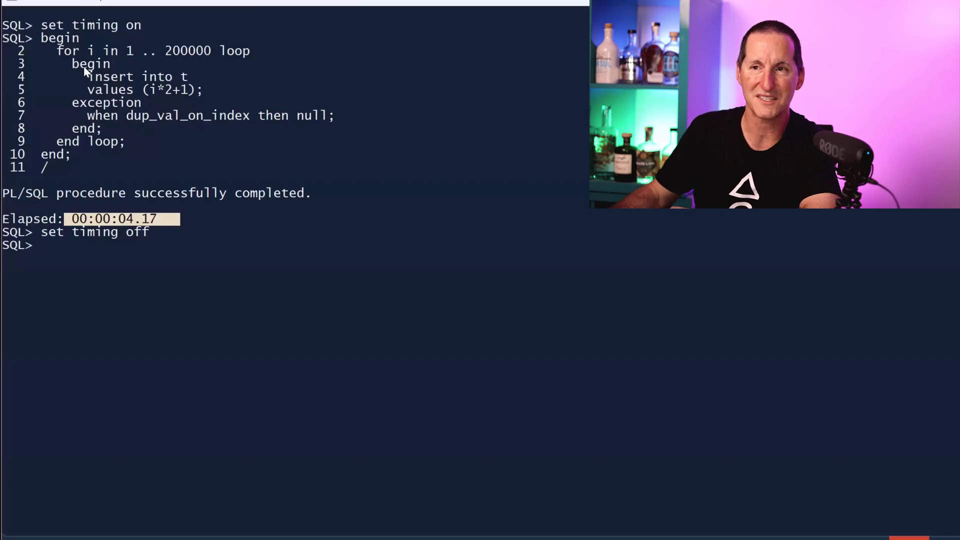
pyautogui.moveTo(72, 63); pyautogui.dragTo(346, 145)
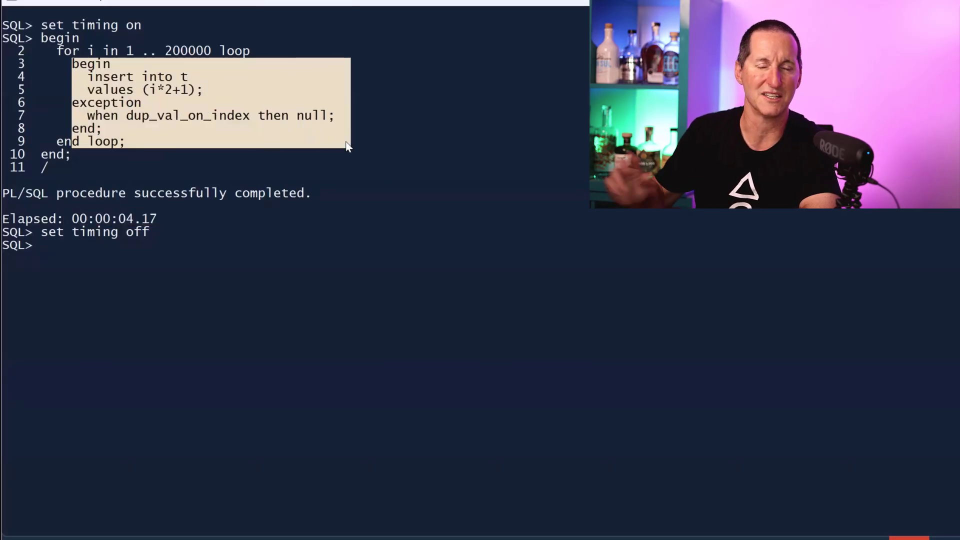